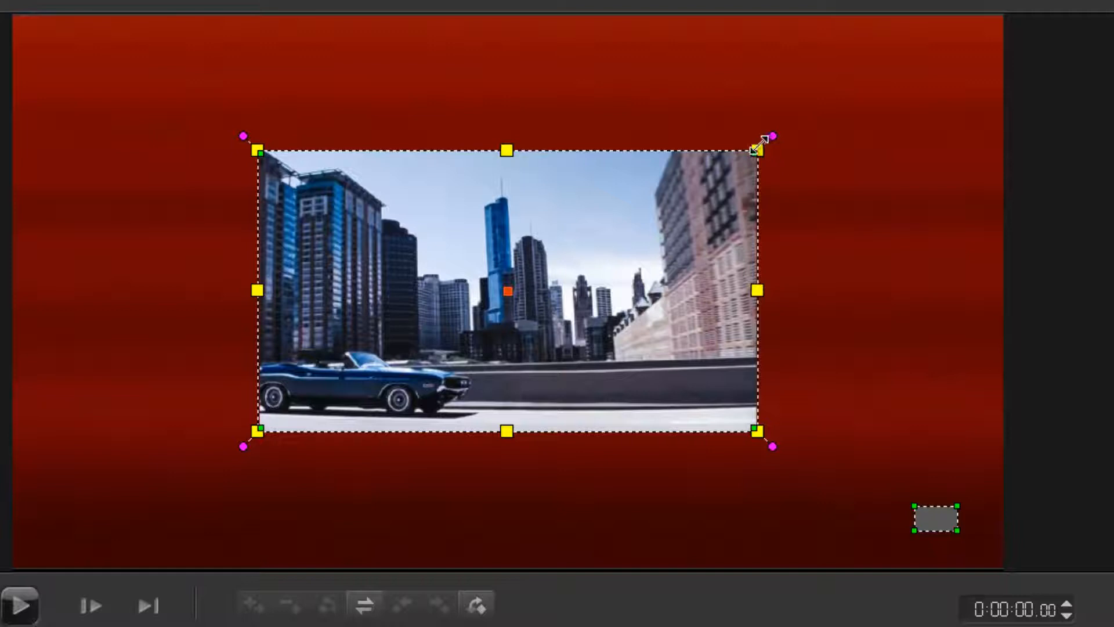
Scale the city photo down to about 37% in the middle of the red background.
left_click_drag(764, 139, 697, 190)
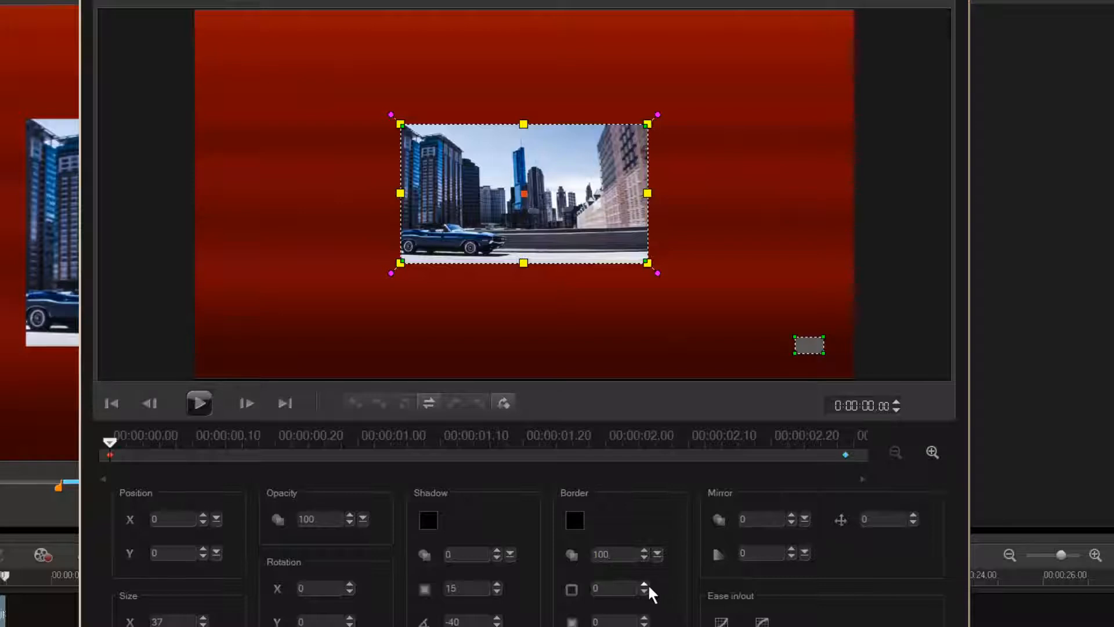
Give the photo a white border of size 4 and move it toward the lower left.
left_click(643, 584)
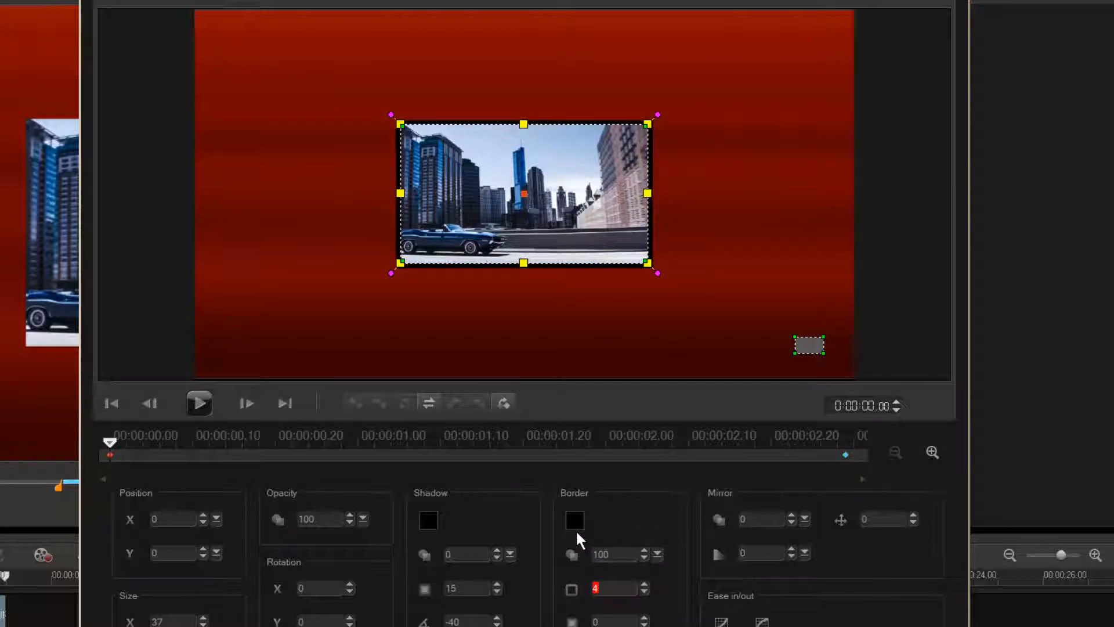
left_click(575, 520)
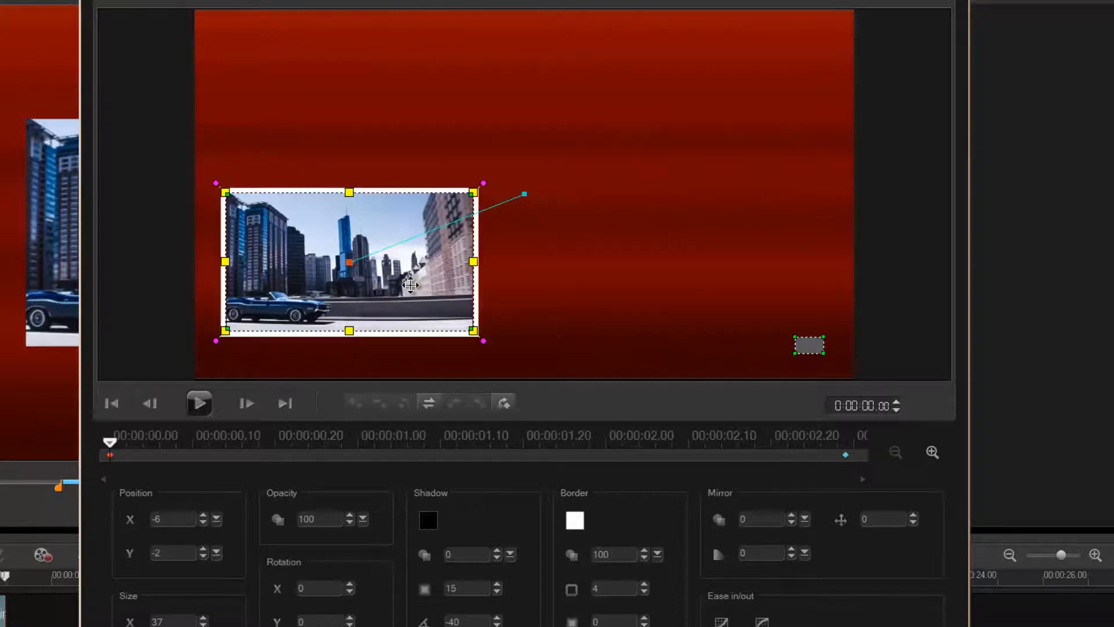
left_click_drag(411, 284, 402, 307)
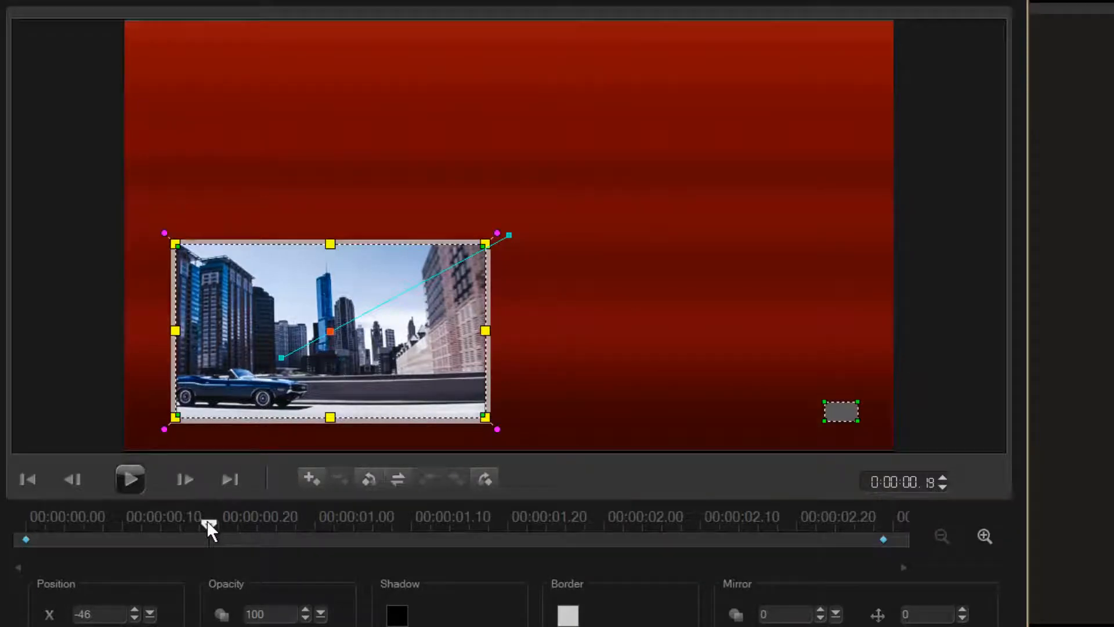
Return to the motion start and paste the keyframe's settings to all keyframes.
left_click_drag(209, 538, 44, 539)
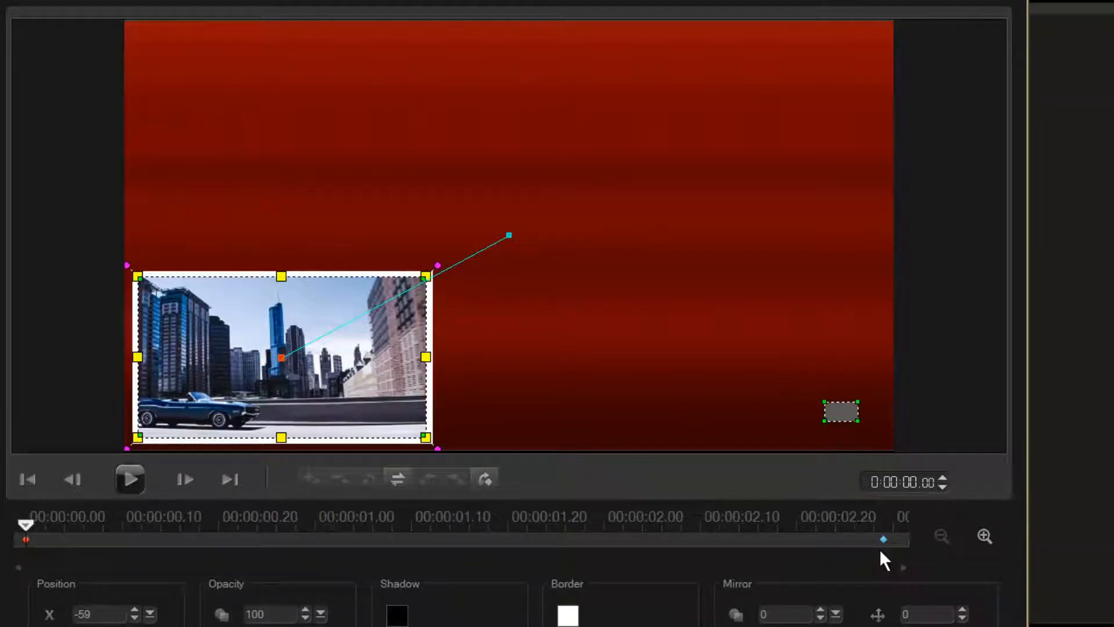
left_click(883, 539)
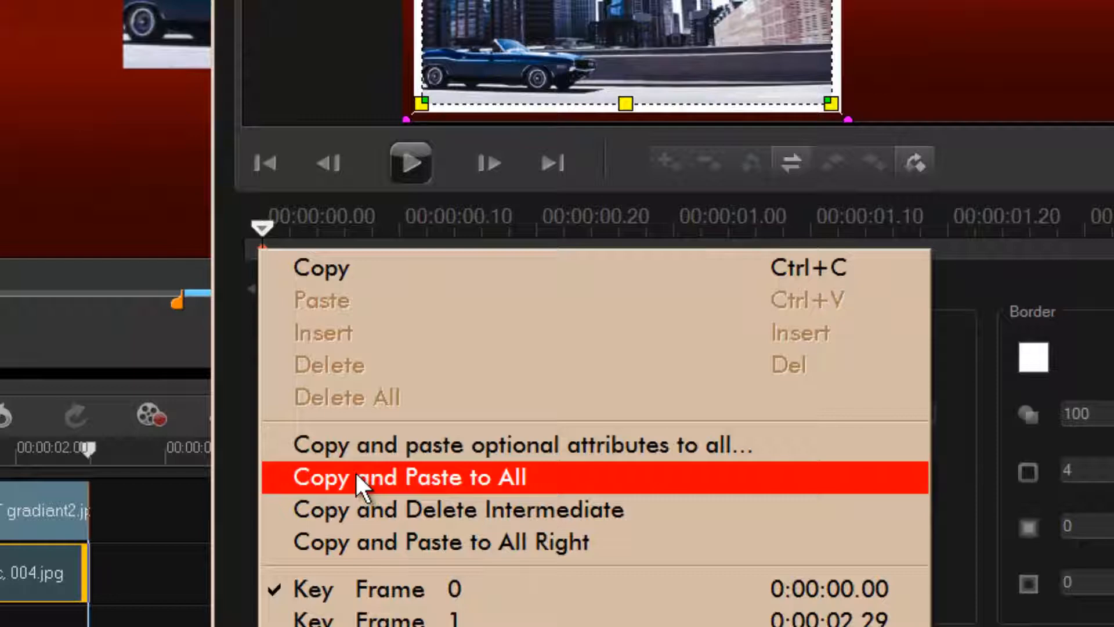
left_click(405, 477)
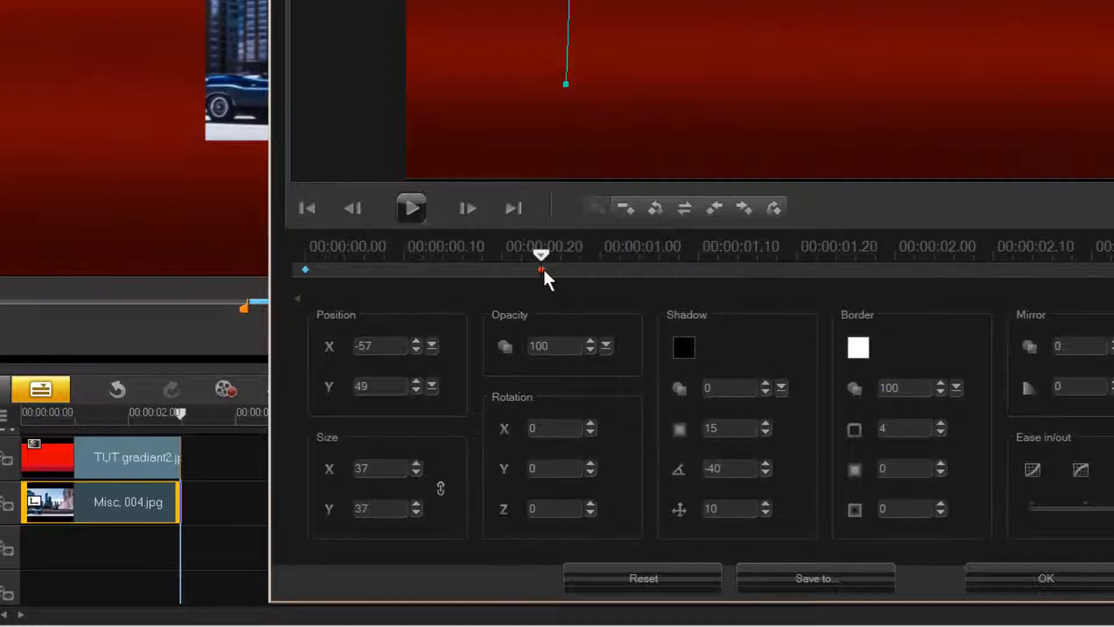
Paste the middle keyframe's settings rightward, move the final photo right, and begin saving the path.
right_click(541, 269)
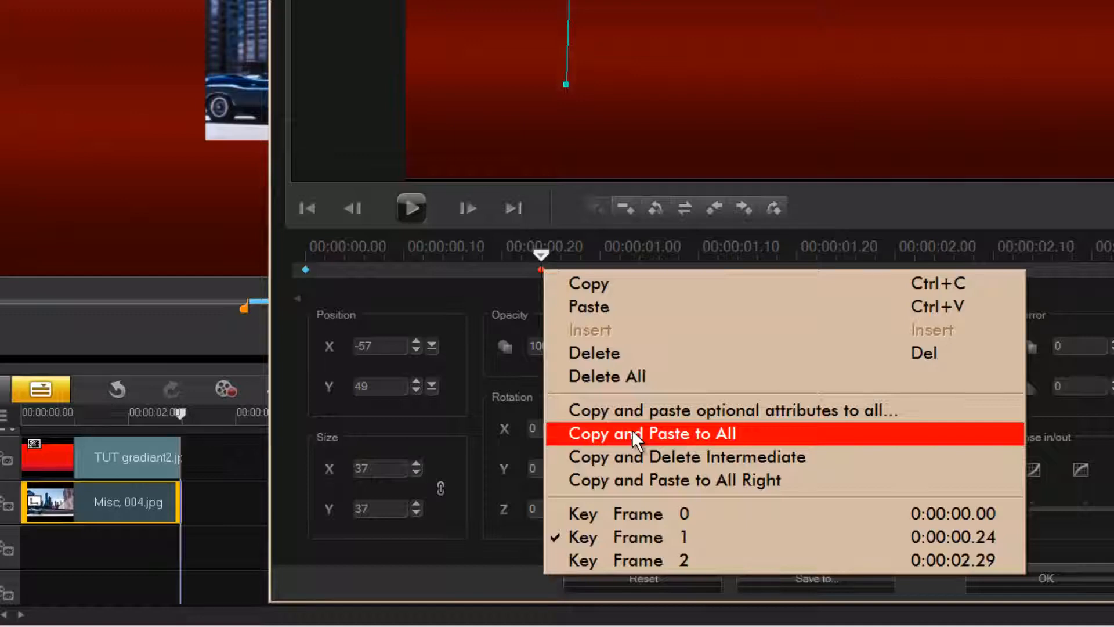
mouse_move(633, 480)
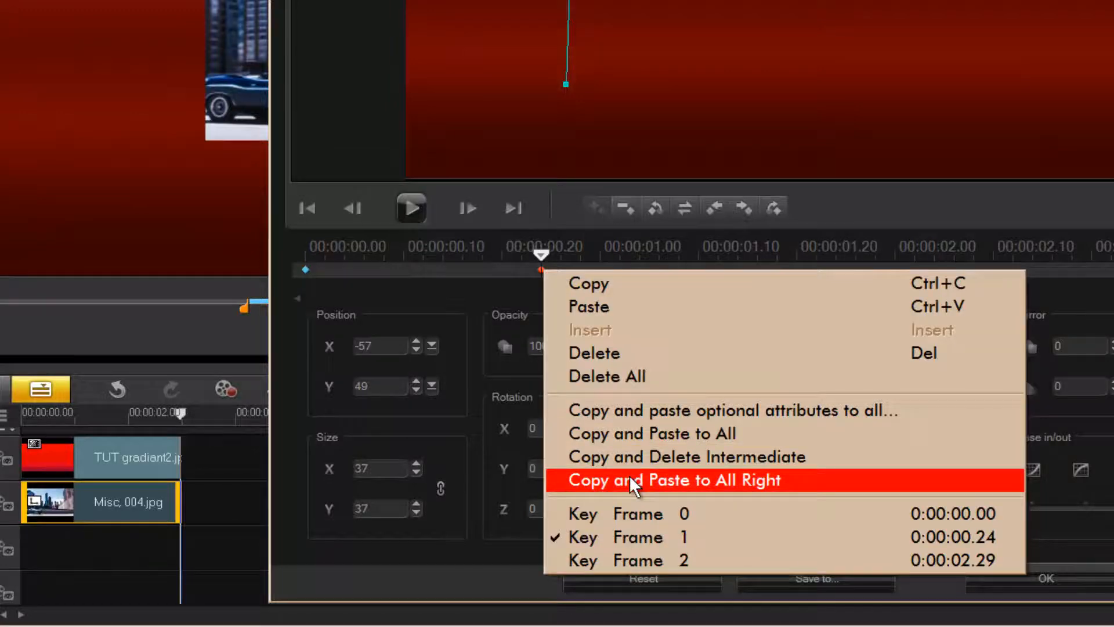
left_click(674, 480)
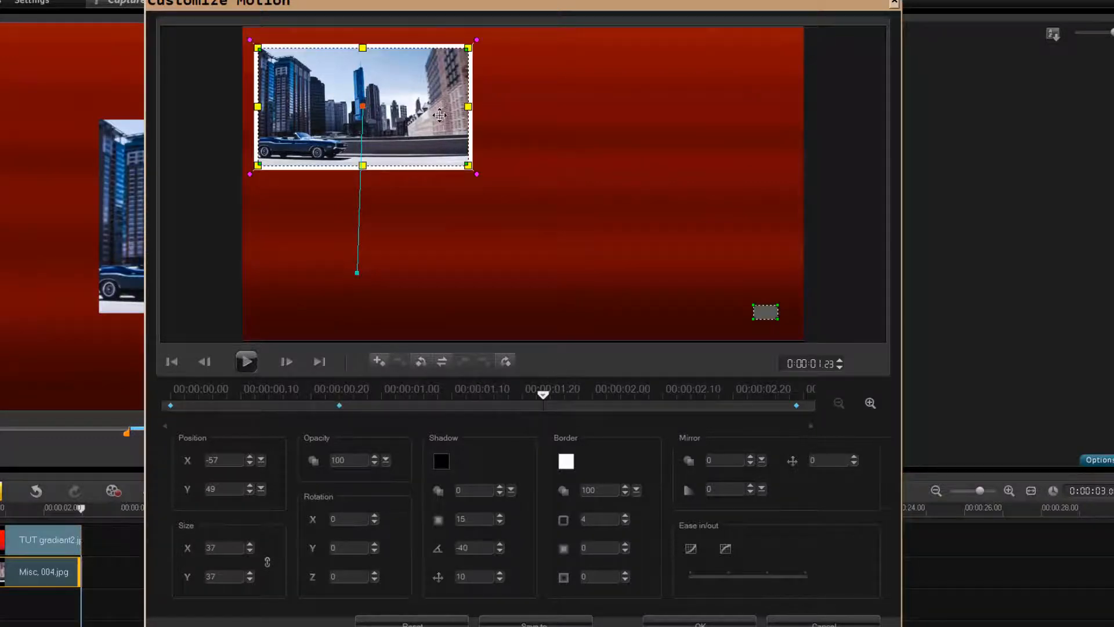
left_click_drag(362, 107, 628, 109)
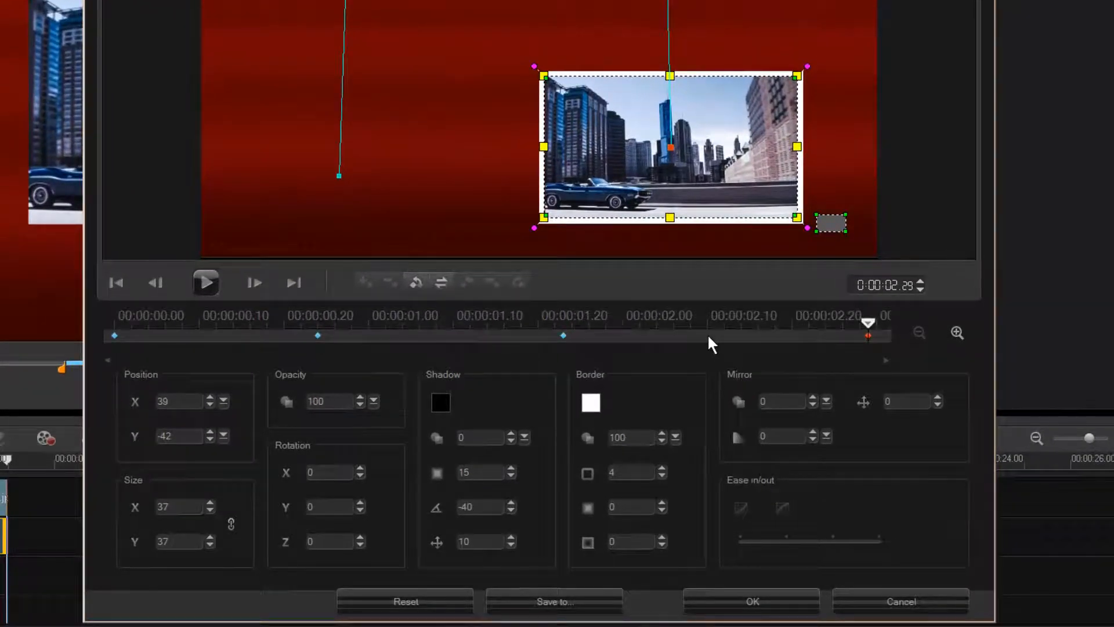
left_click(625, 541)
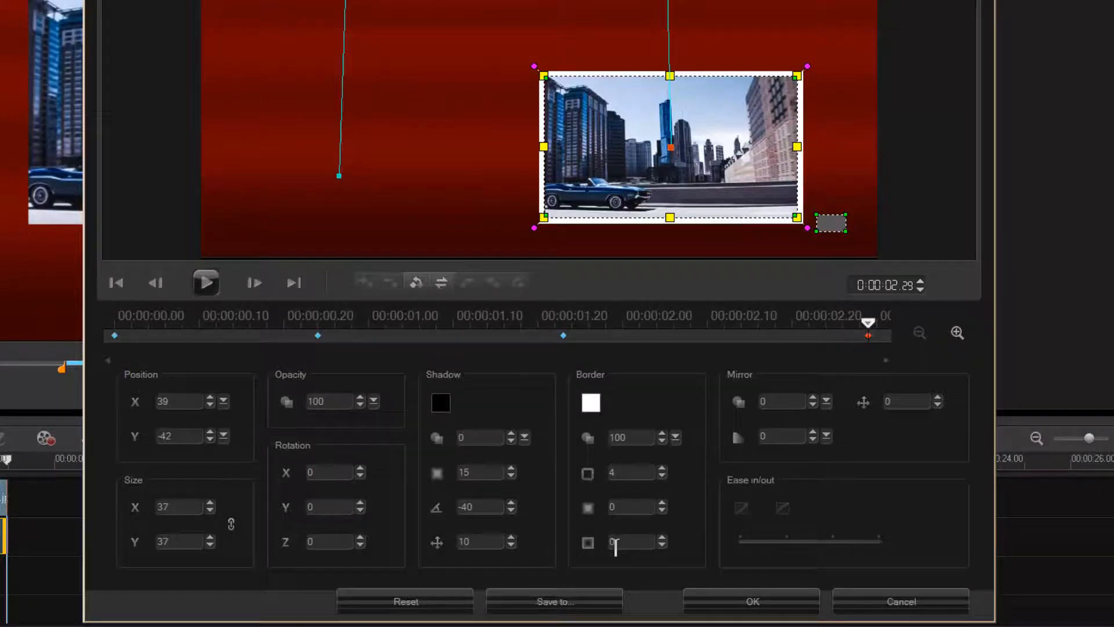
left_click(553, 600)
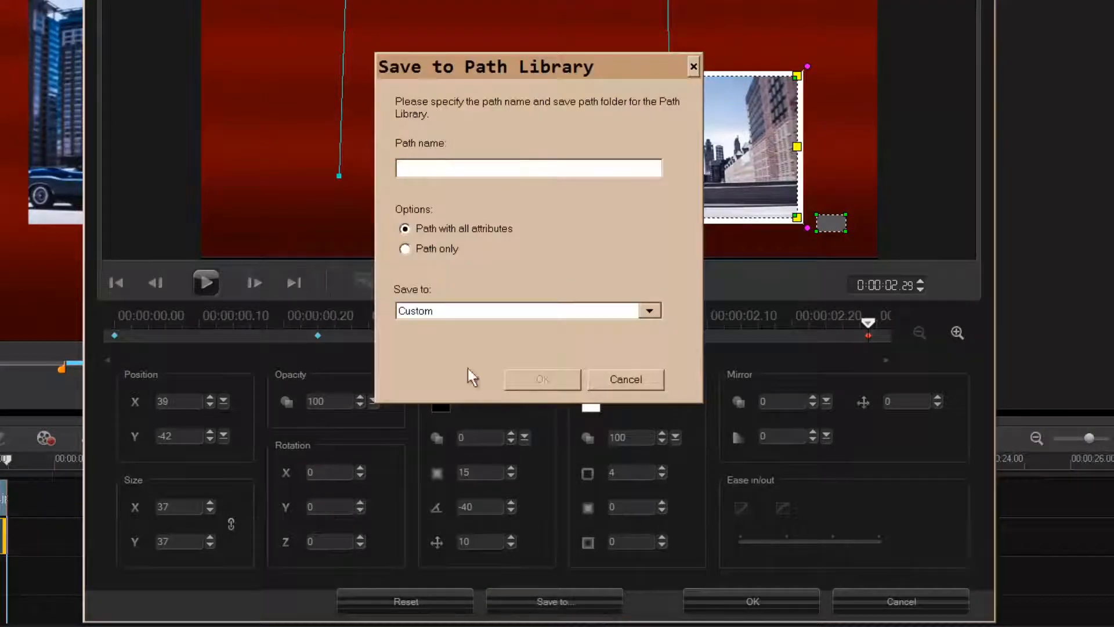
Save the path as '4 Point' in the WHATEVER library folder and acknowledge the export.
type("4 Point")
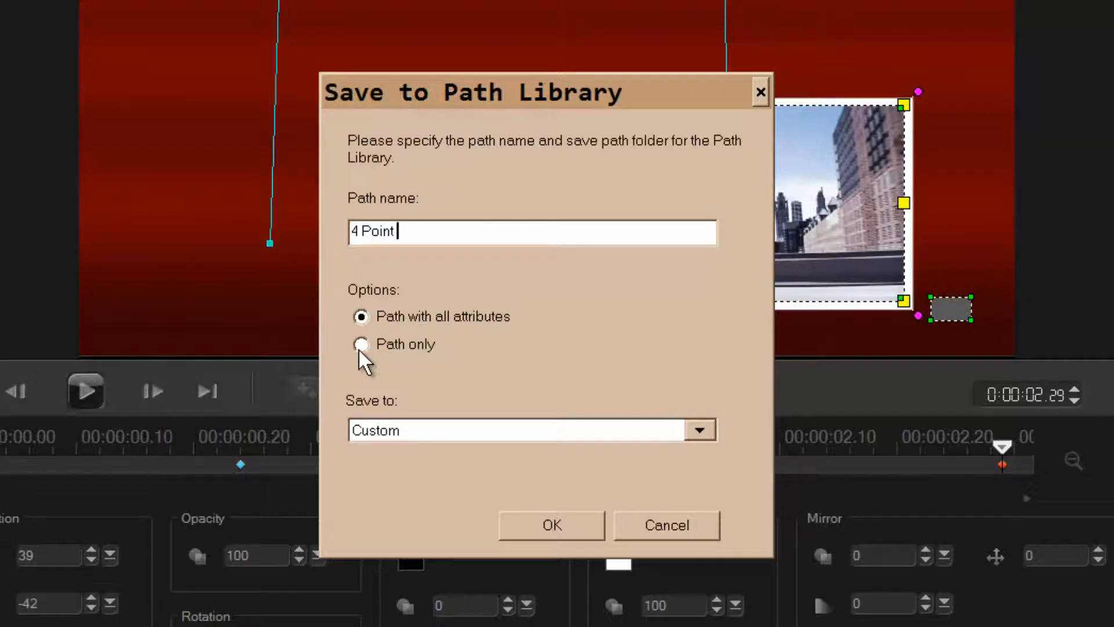
left_click(700, 430)
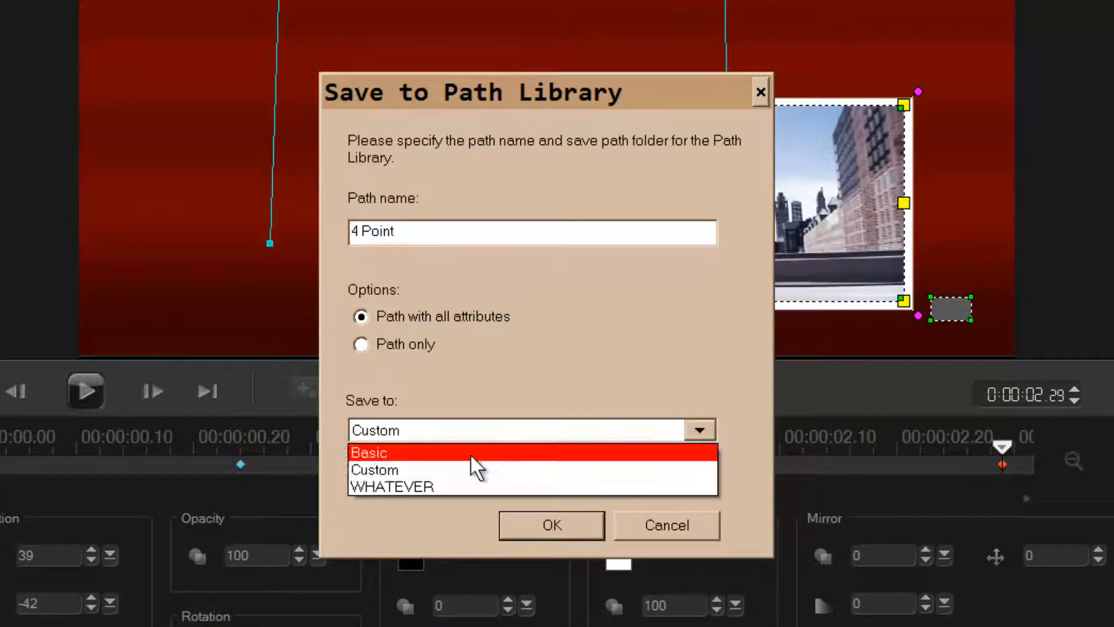
left_click(391, 487)
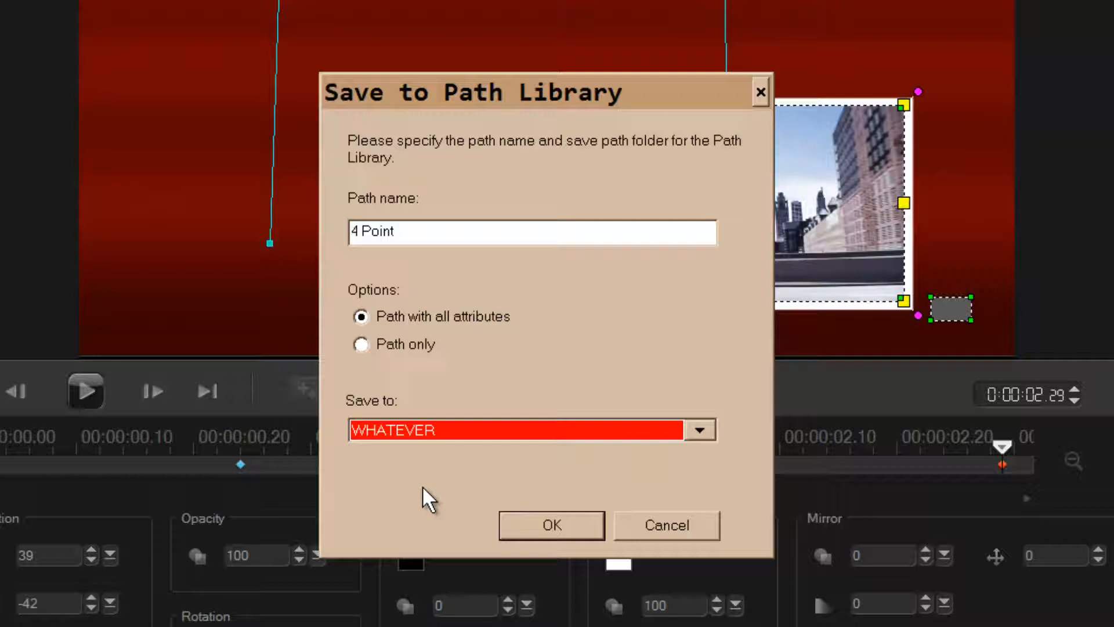
left_click(551, 524)
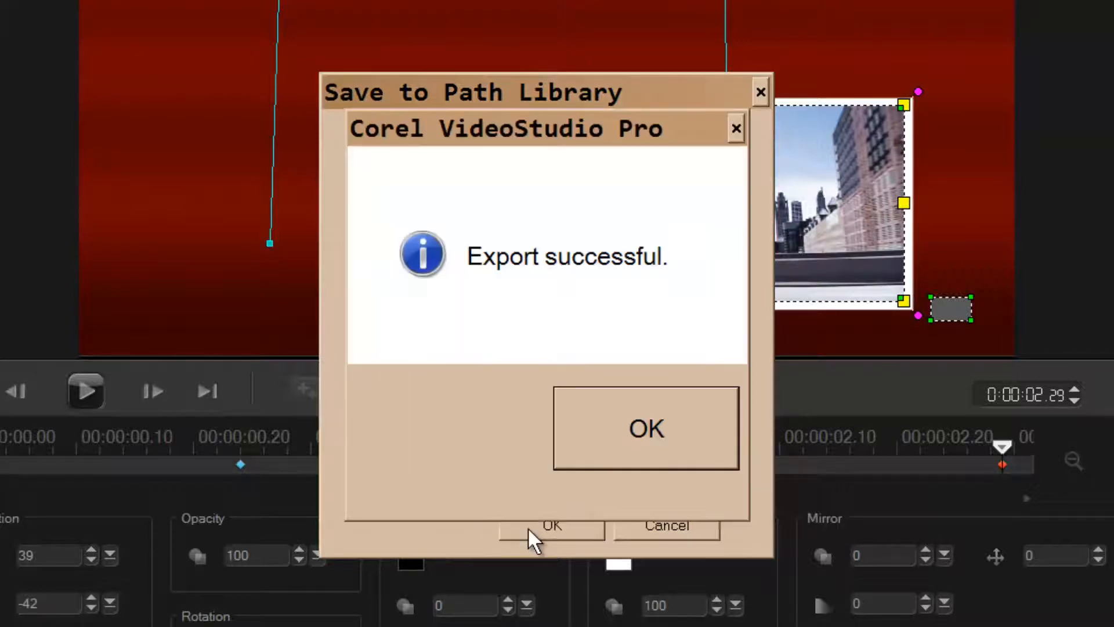
left_click(645, 427)
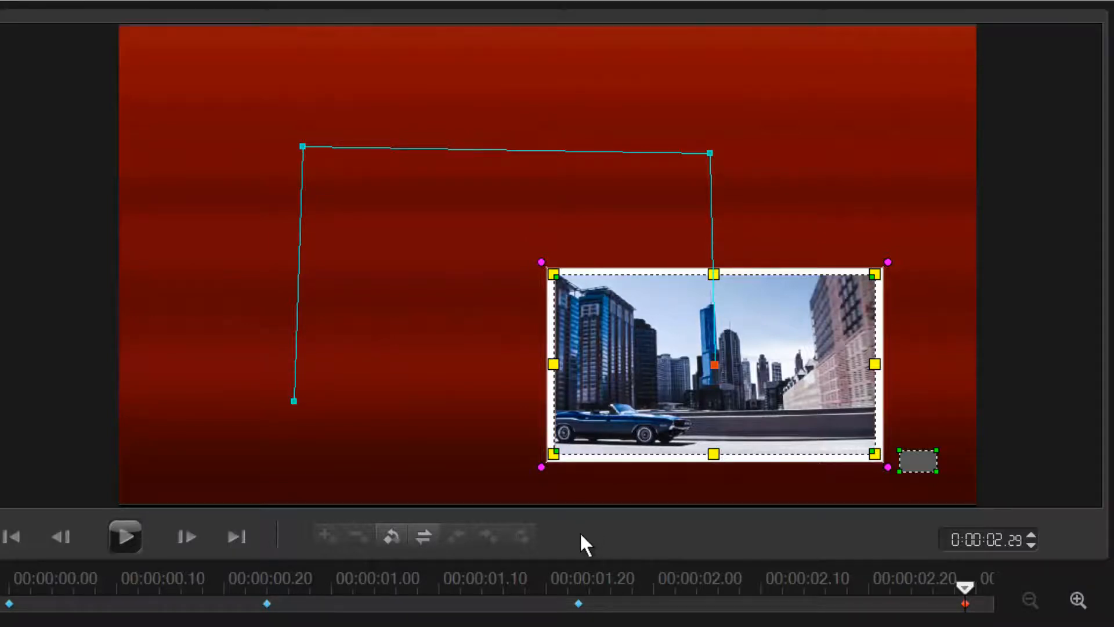
mouse_move(458, 325)
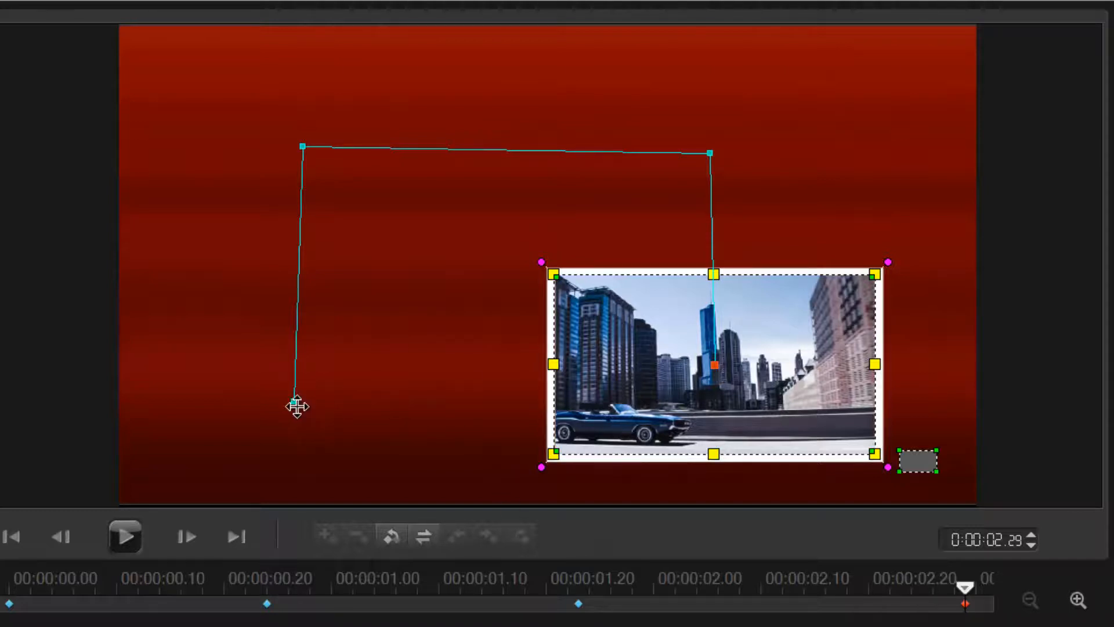
mouse_move(573, 196)
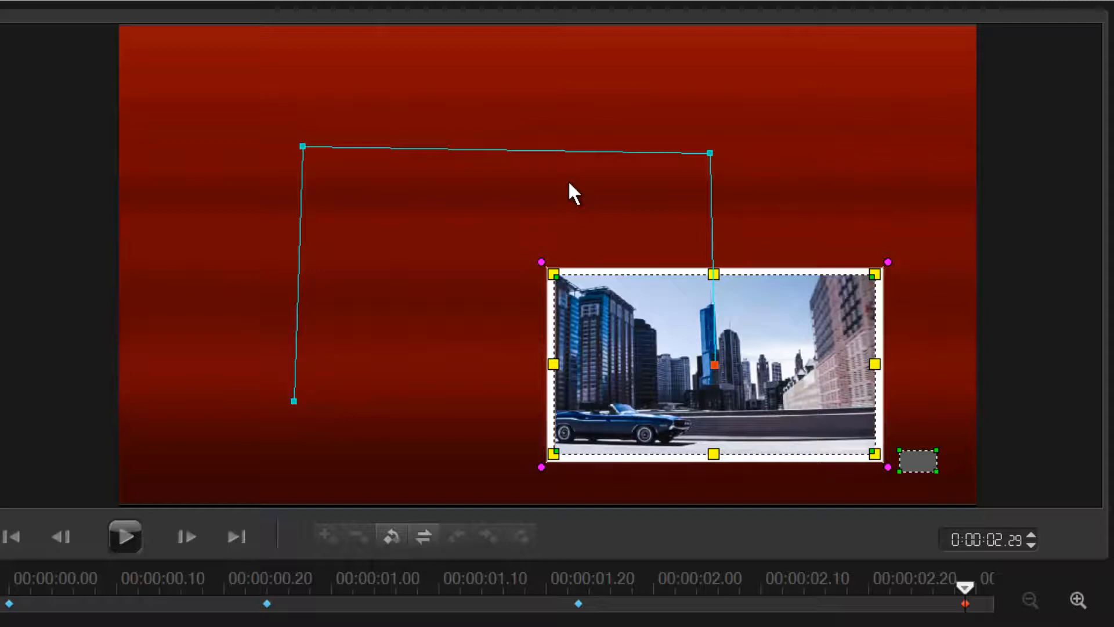
mouse_move(626, 205)
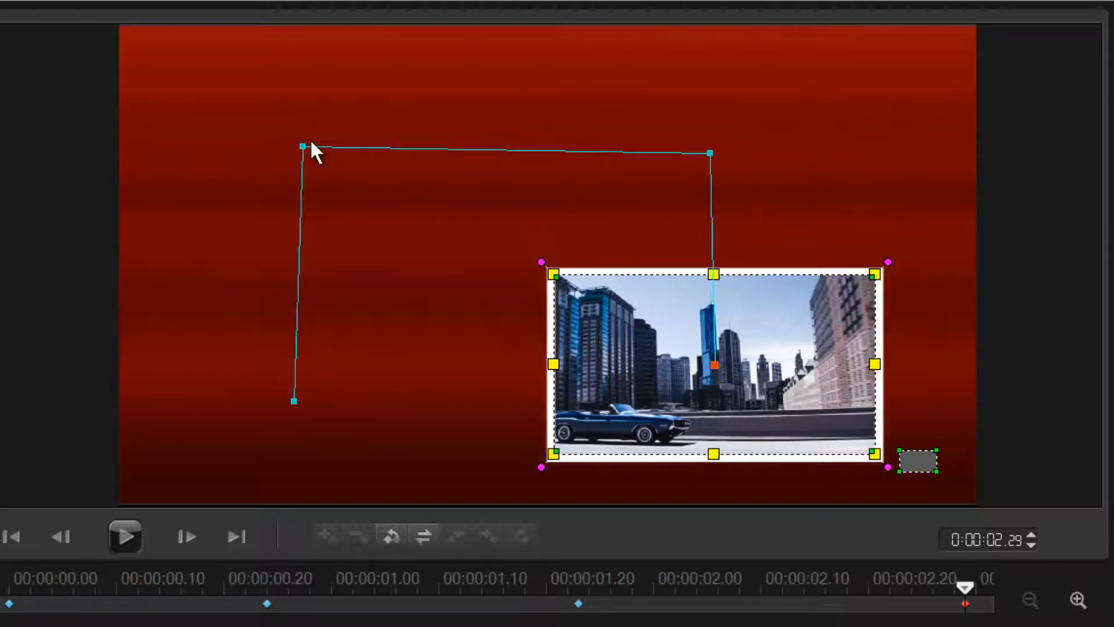
Drag the path's upper turning point outward and its starting point further left.
left_click_drag(302, 145, 242, 132)
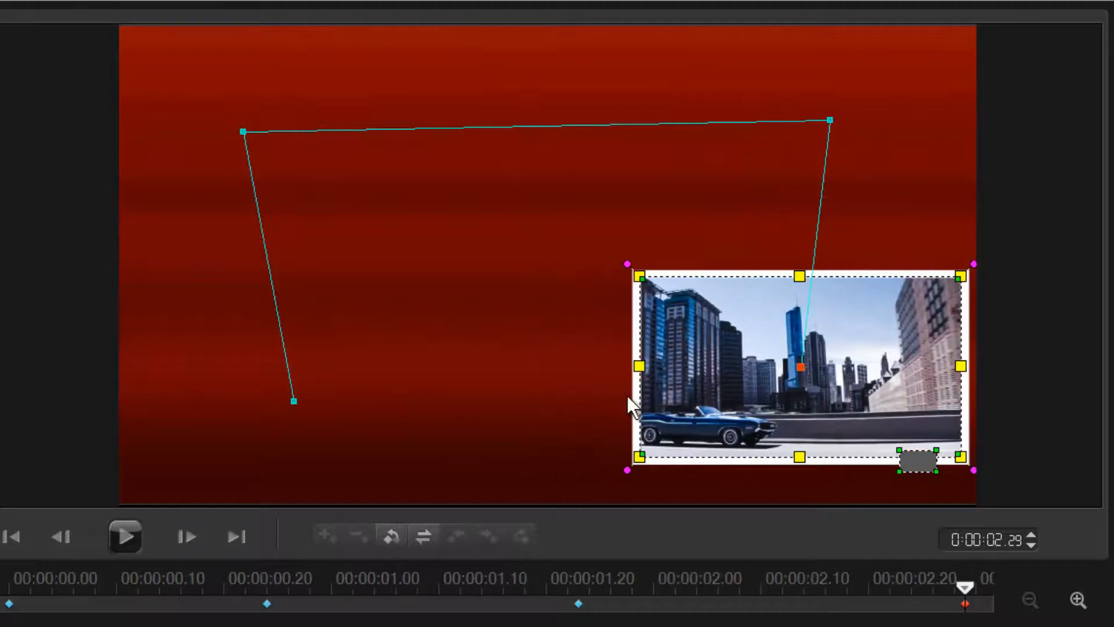
left_click_drag(294, 400, 226, 402)
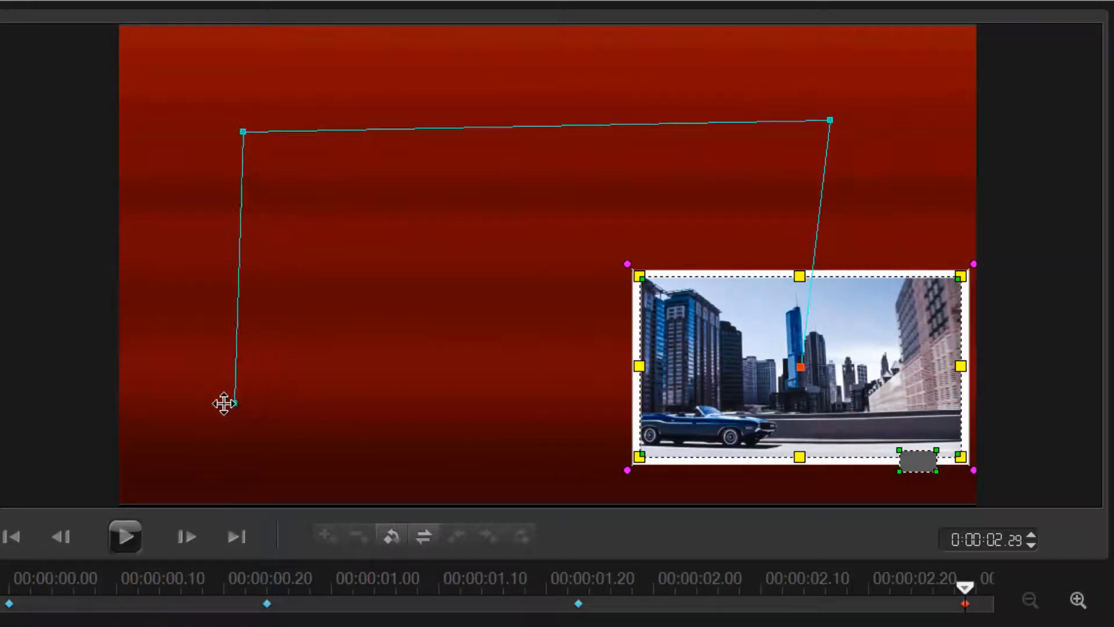
left_click_drag(224, 404, 178, 380)
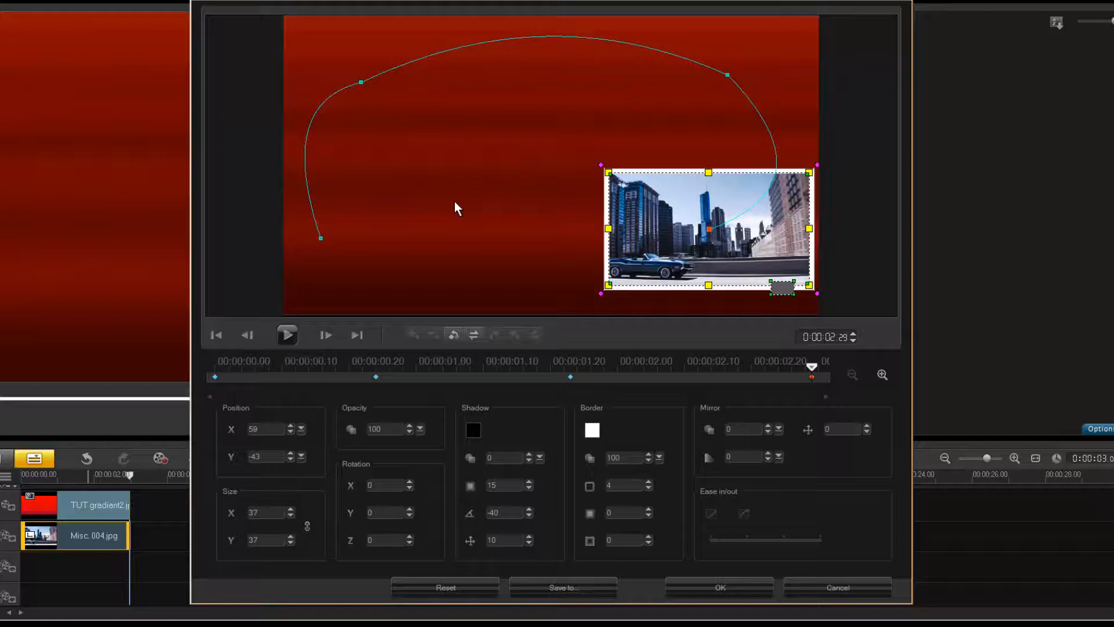
mouse_move(482, 205)
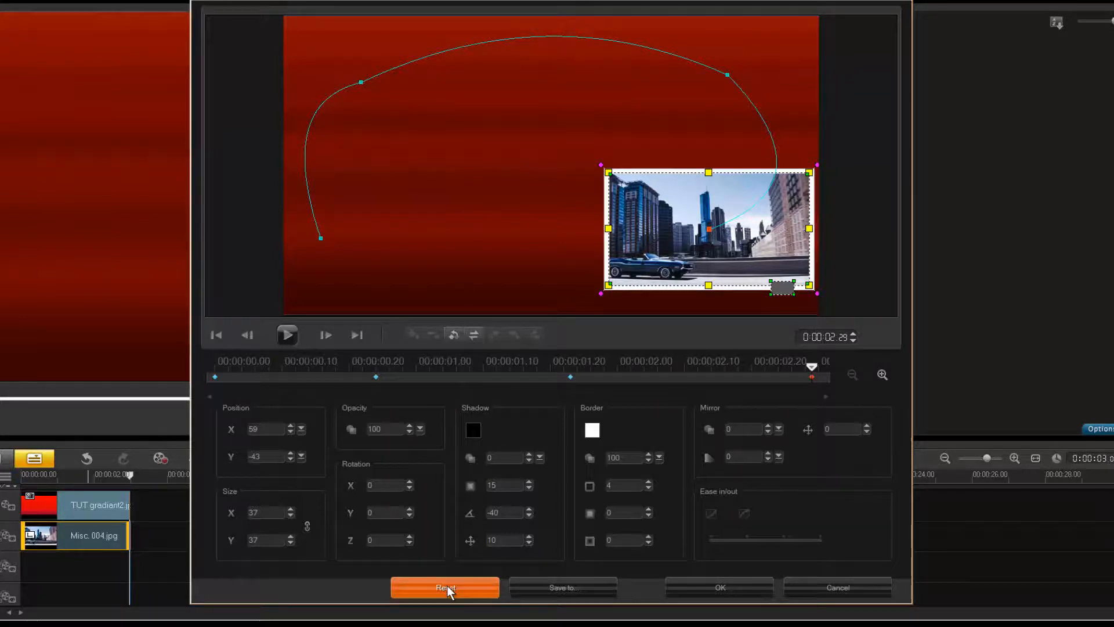
Reset the path to its original four-point shape and confirm with OK.
left_click(444, 586)
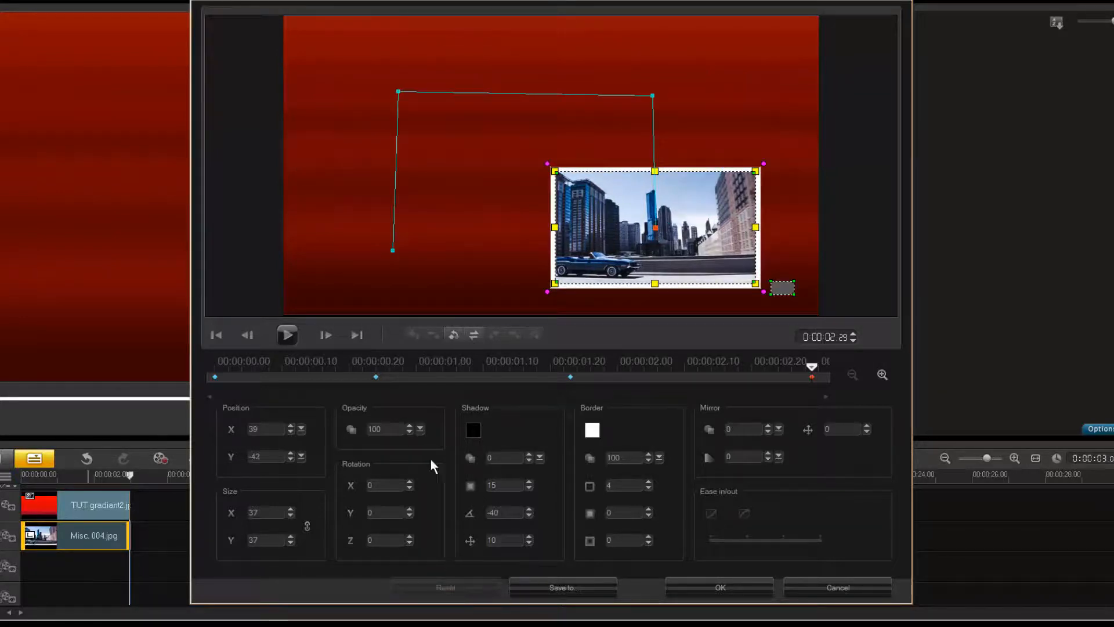
mouse_move(517, 195)
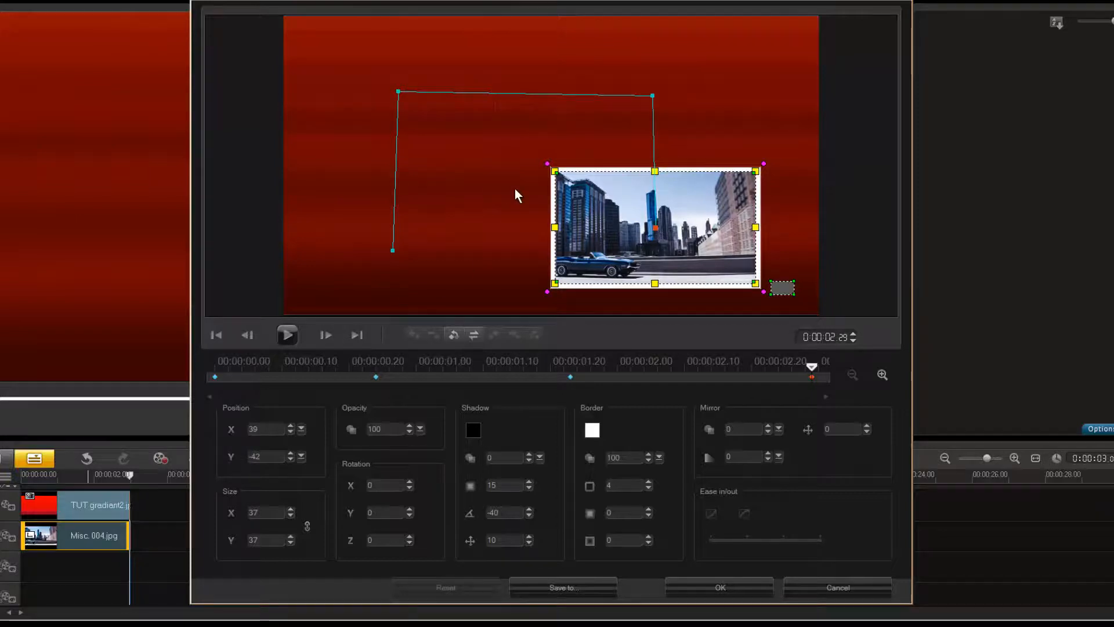
mouse_move(511, 142)
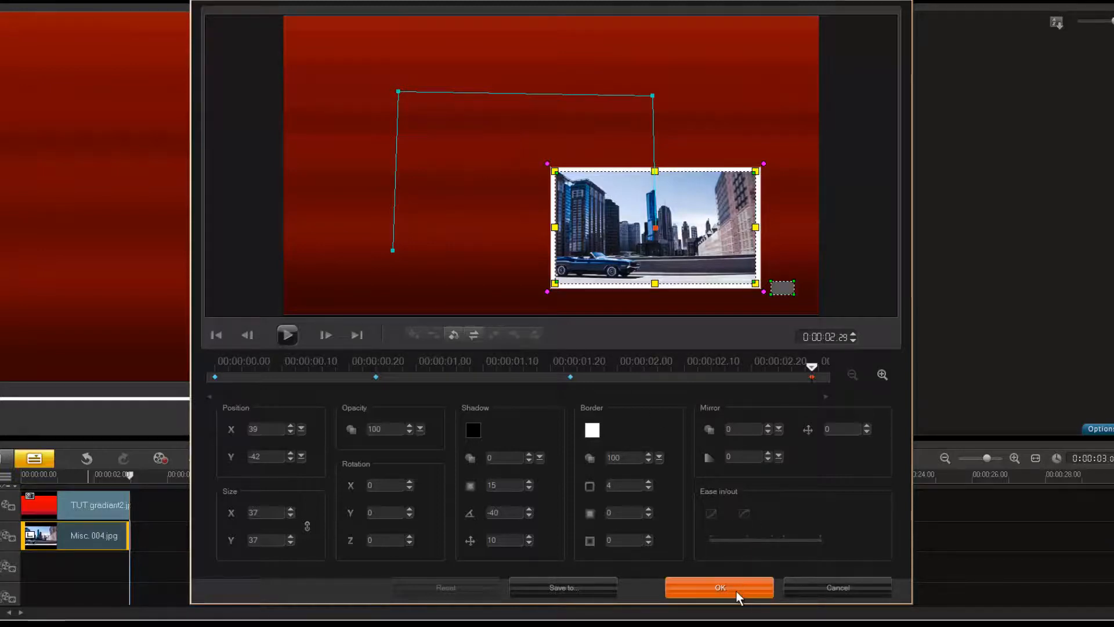
left_click(718, 587)
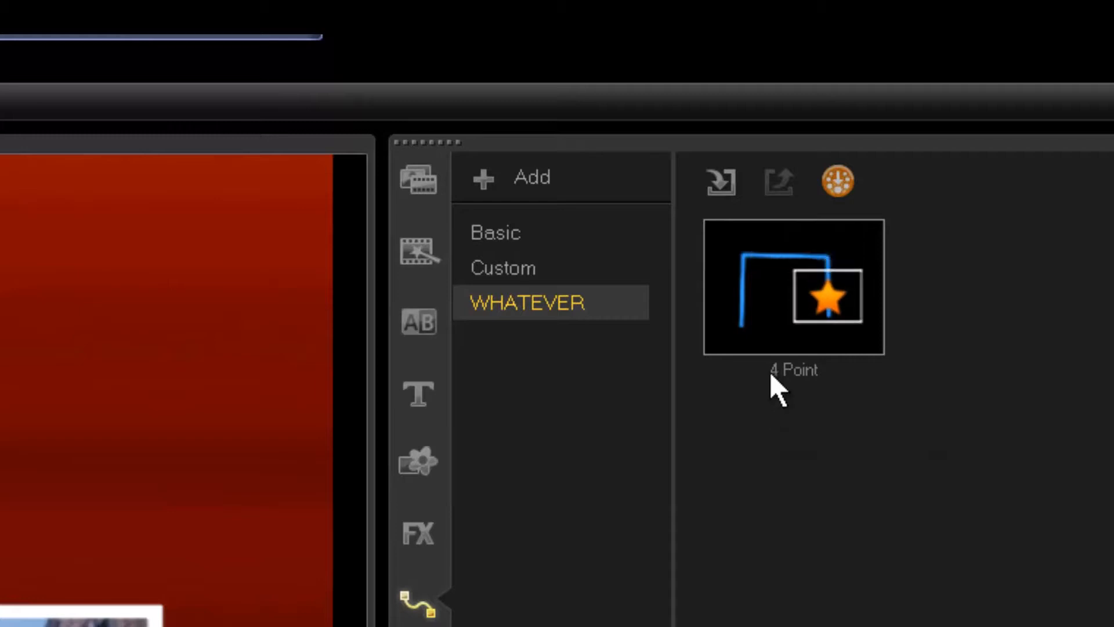
Preview the saved 4 Point path from the WHATEVER library on the sketch photo.
left_click(792, 286)
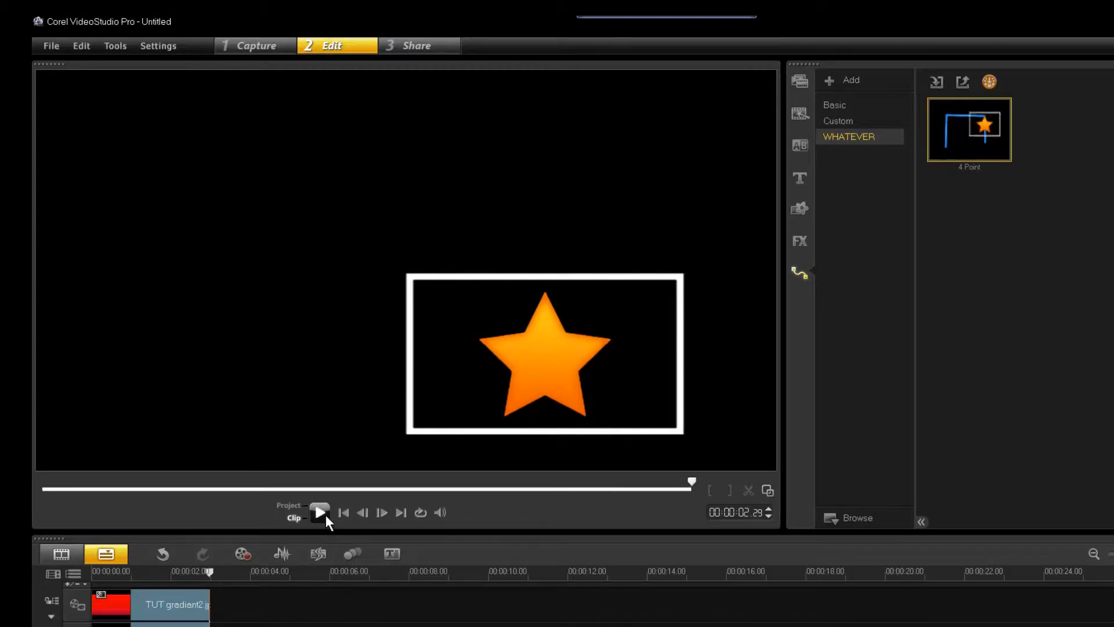
left_click(319, 512)
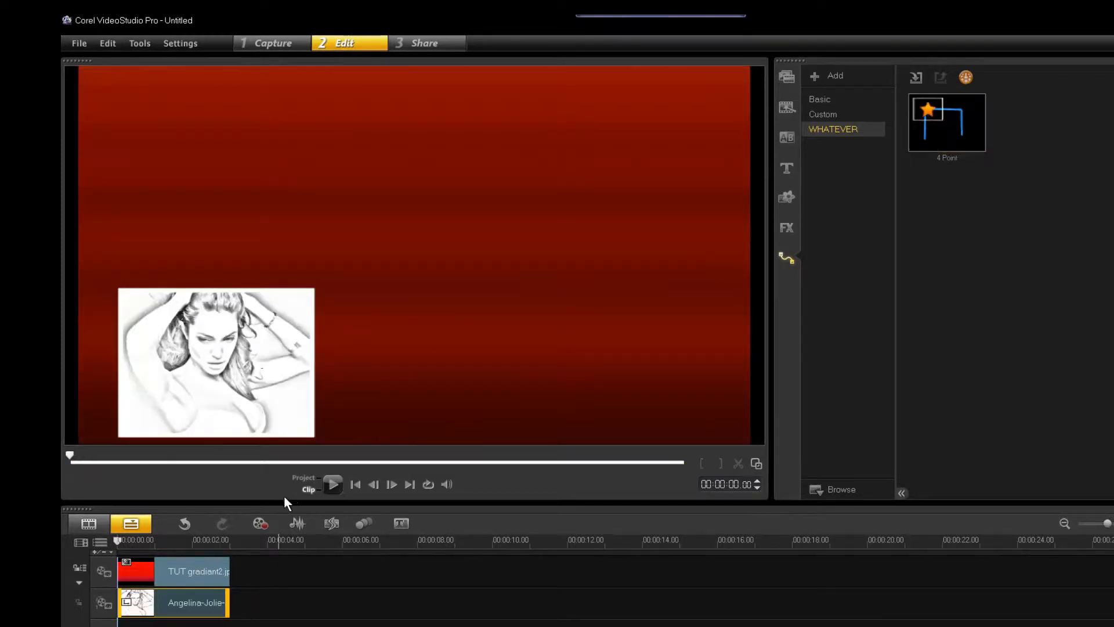
Play the project and open Customize Motion for the sketch portrait overlay clip.
left_click(333, 484)
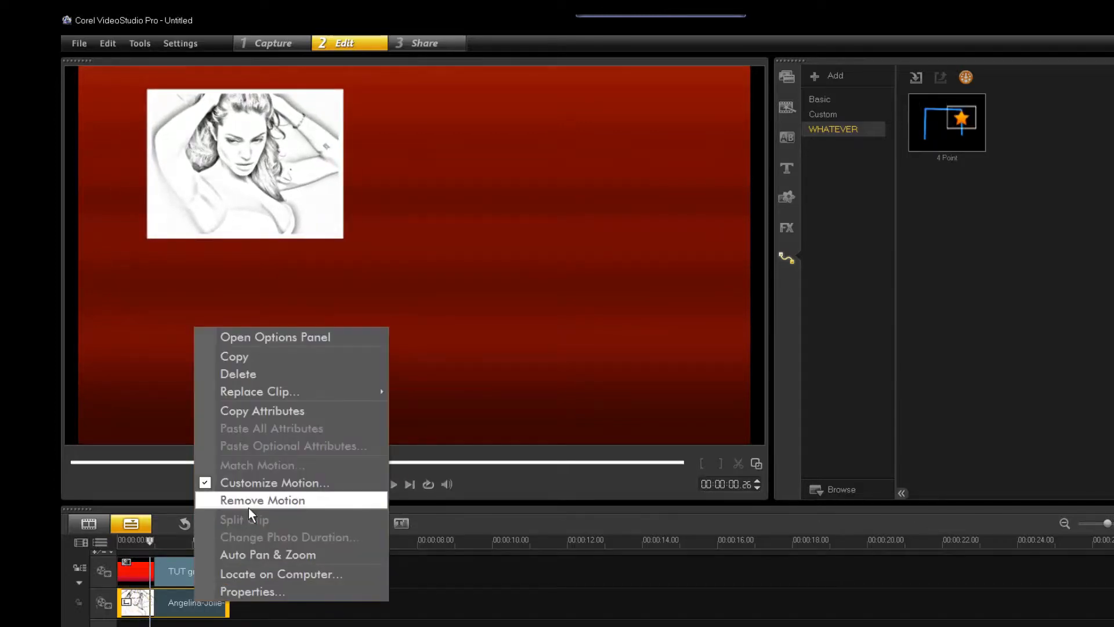
left_click(274, 482)
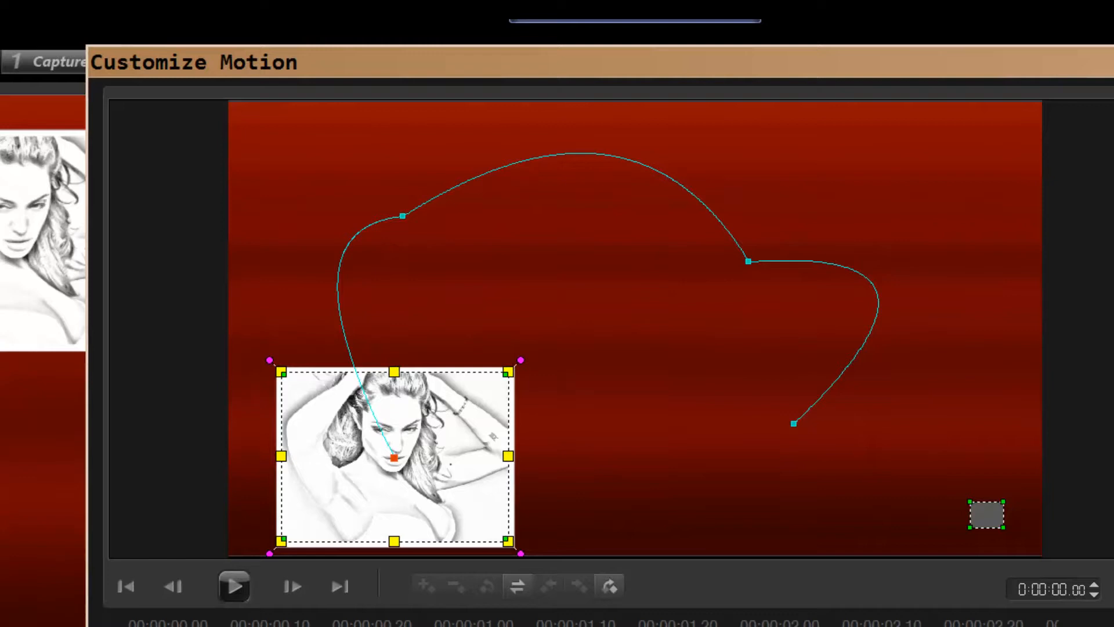
left_click(234, 585)
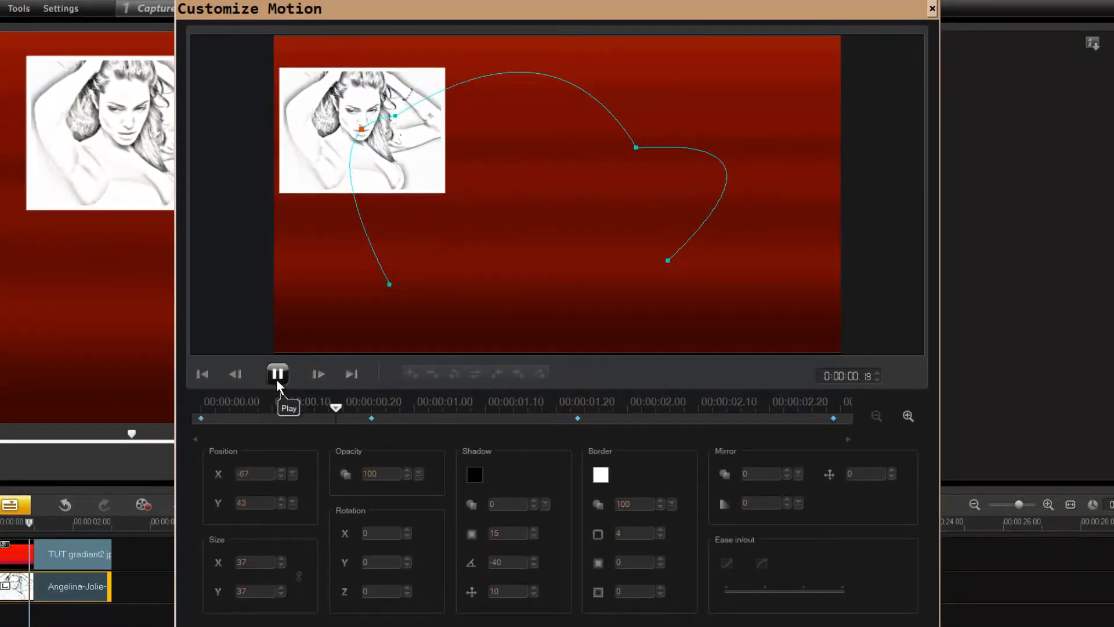
left_click(277, 374)
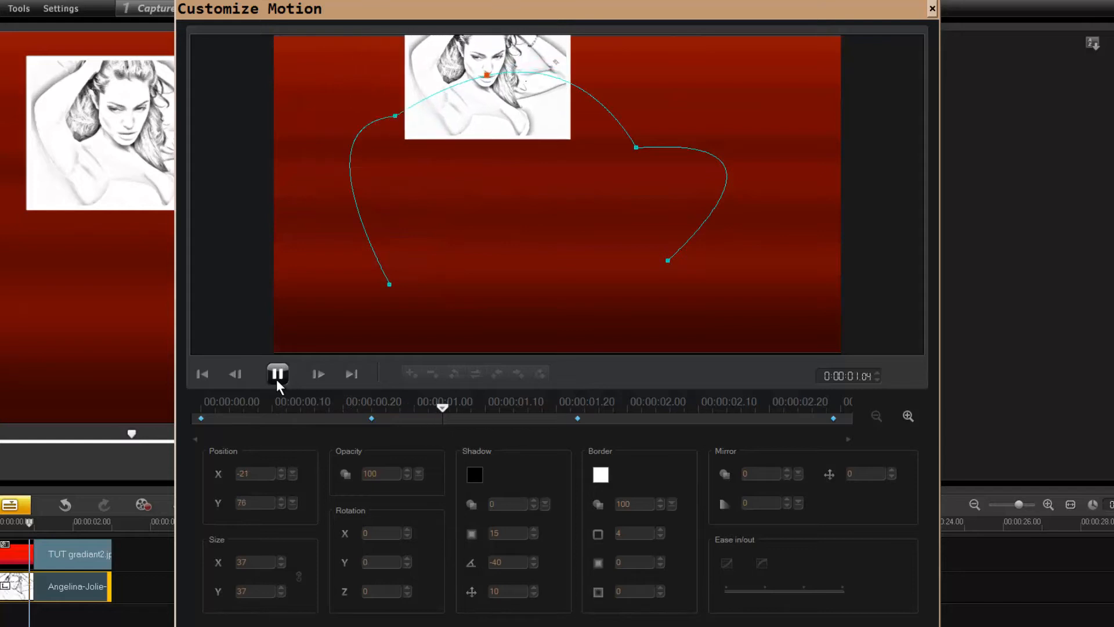